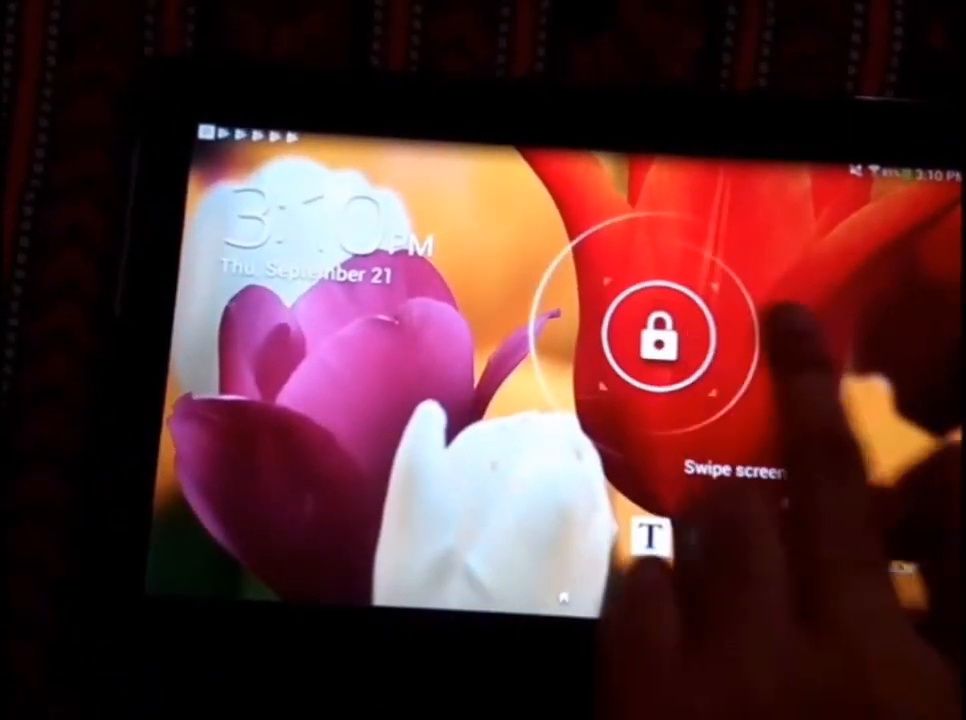
Swipe the lock screen open and launch Settings from the dock.
drag(660, 337, 400, 337)
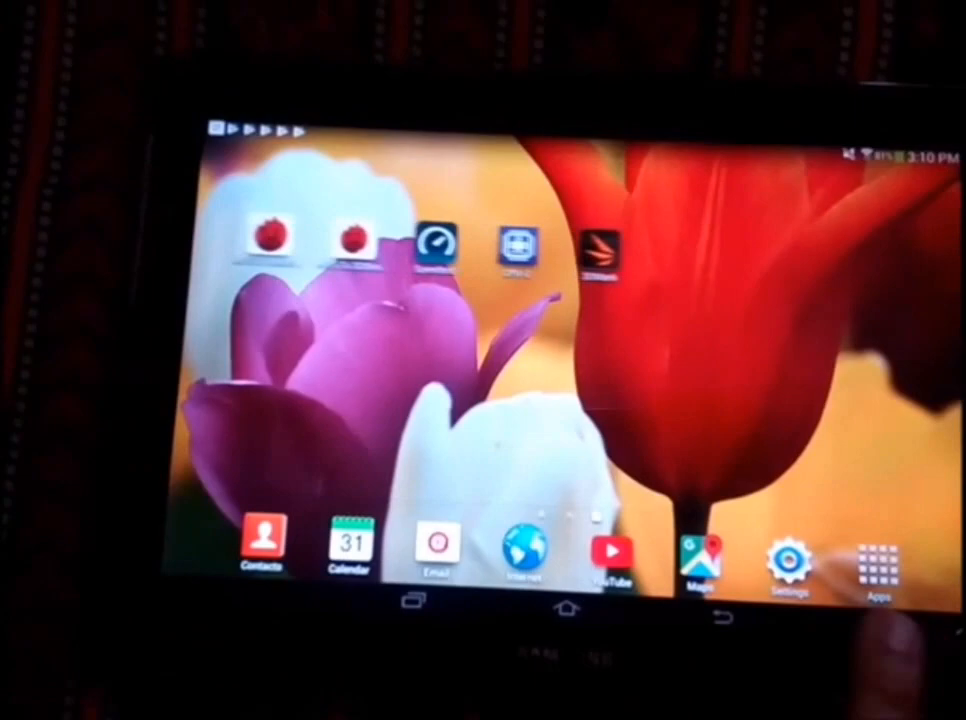
click(877, 555)
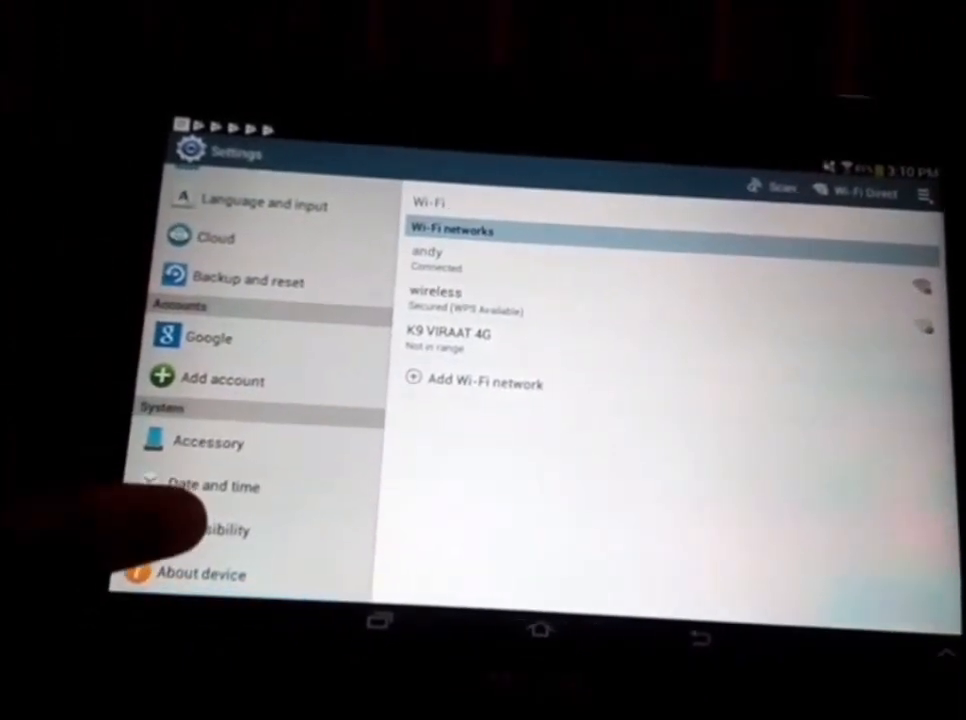
From About device, start a software update check and cancel it.
click(201, 573)
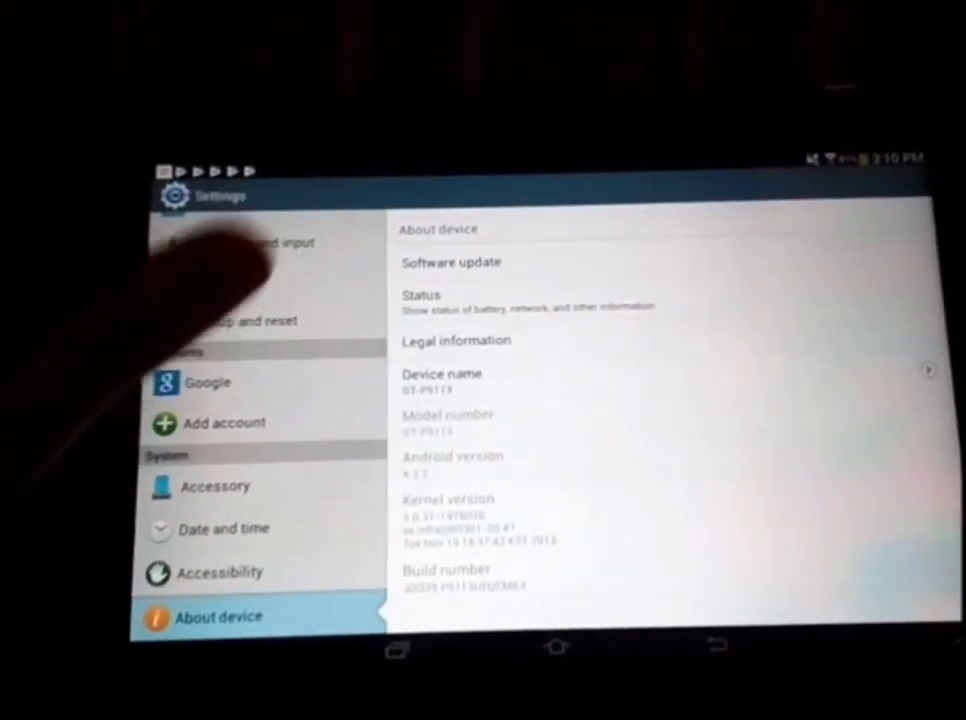
click(450, 262)
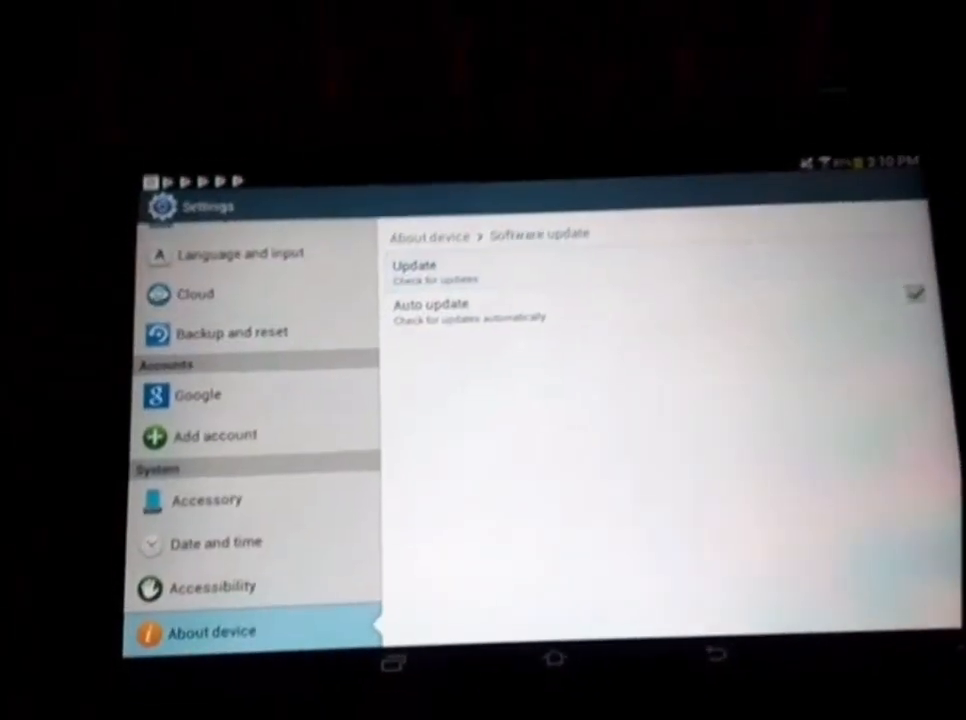
click(415, 270)
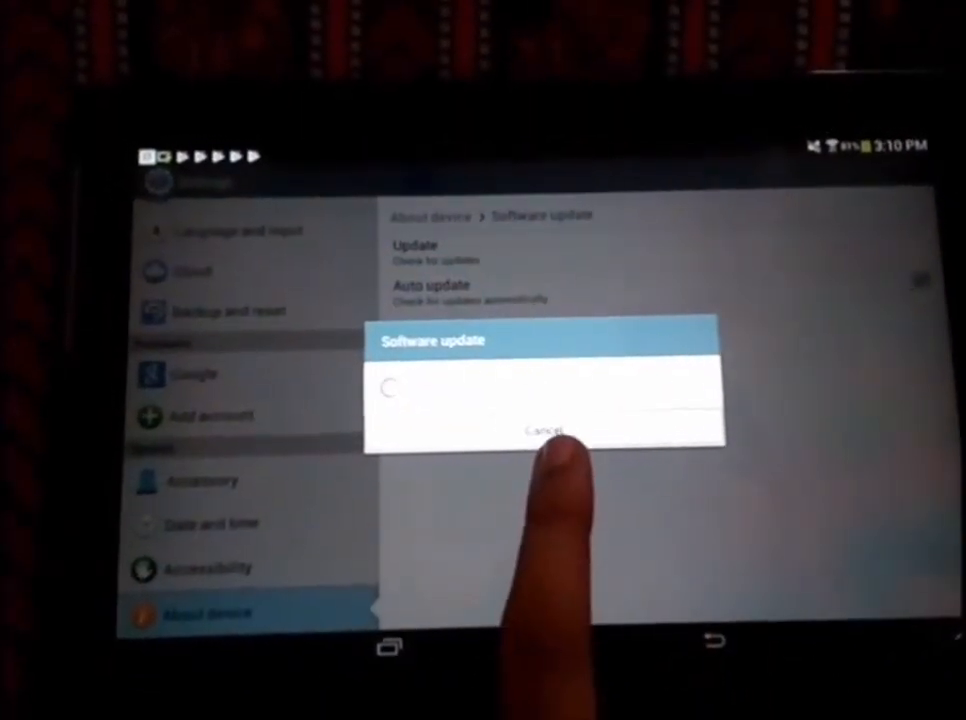
click(548, 432)
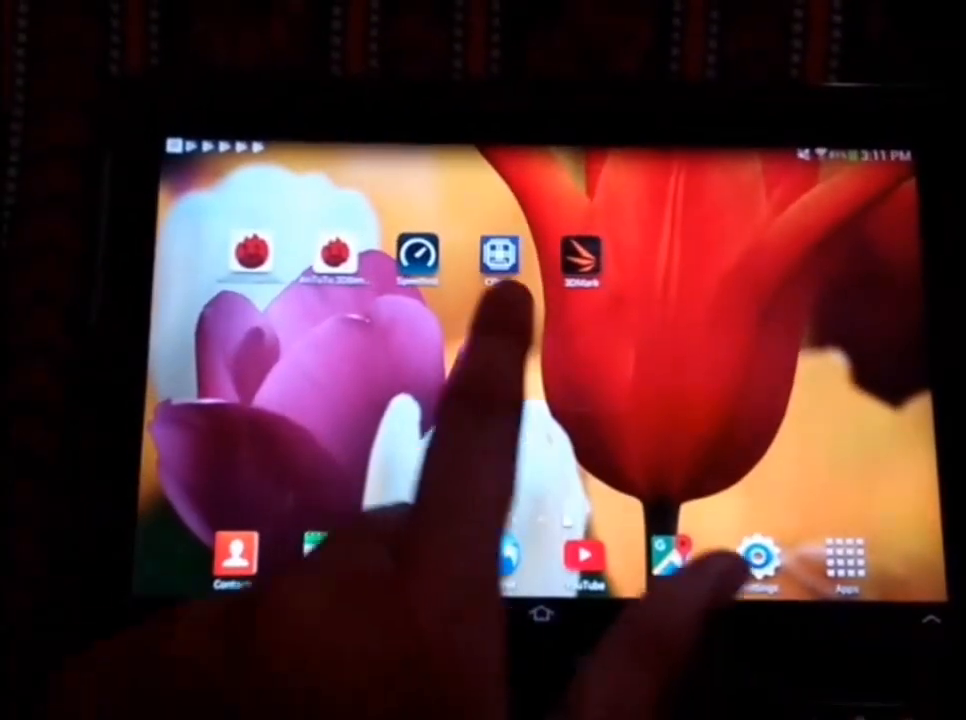
Launch CPU-Z and view the SoC, Device, System and Sensors tabs.
click(498, 258)
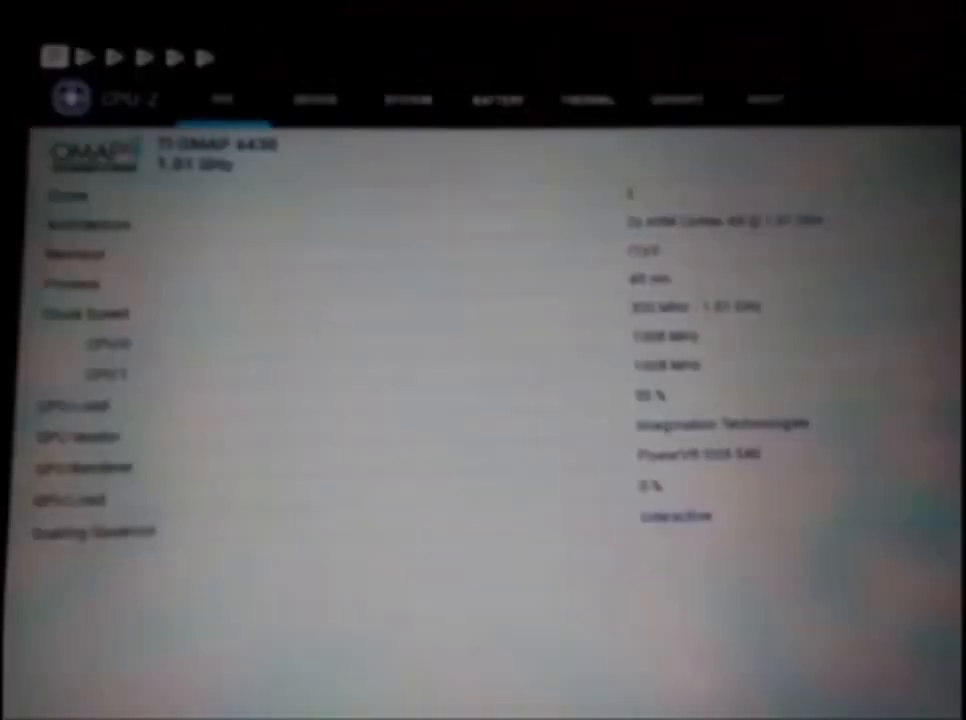
click(333, 116)
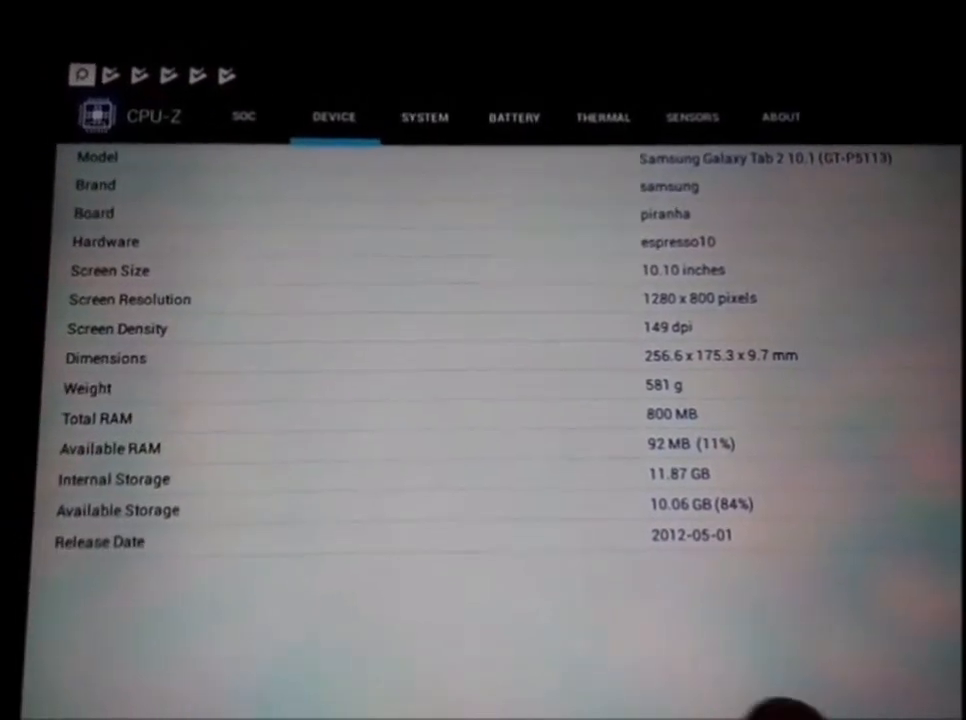
click(440, 117)
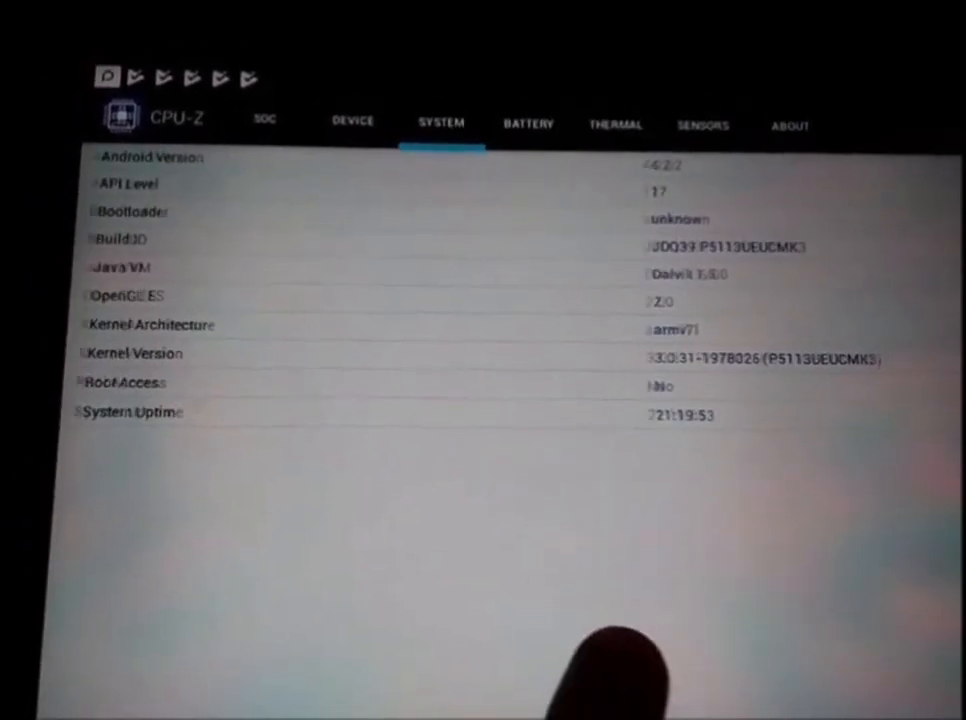
click(701, 125)
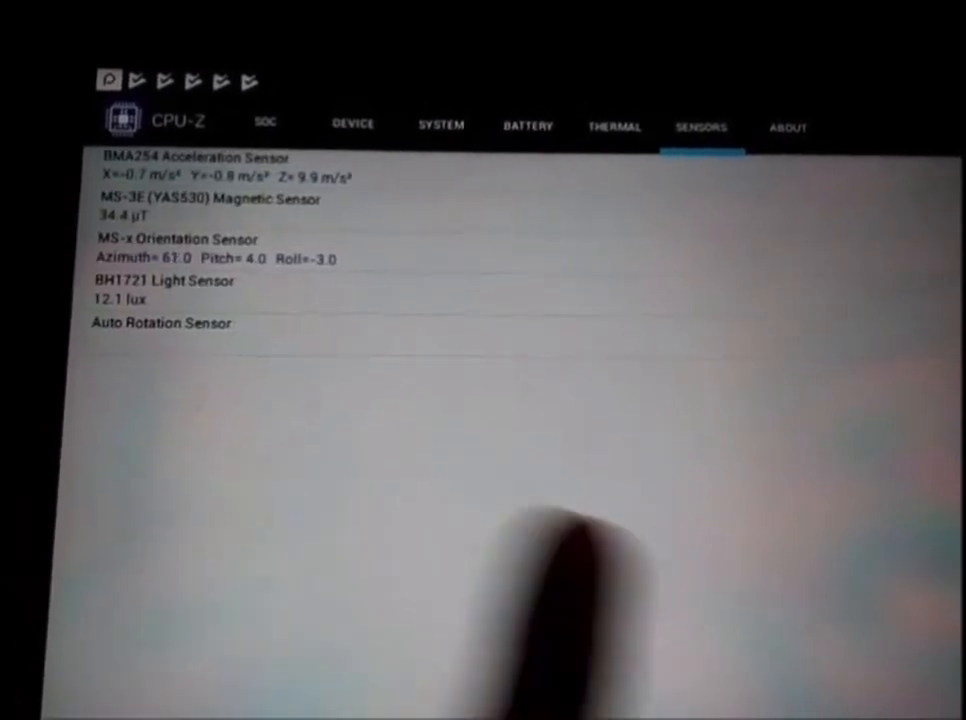
click(528, 126)
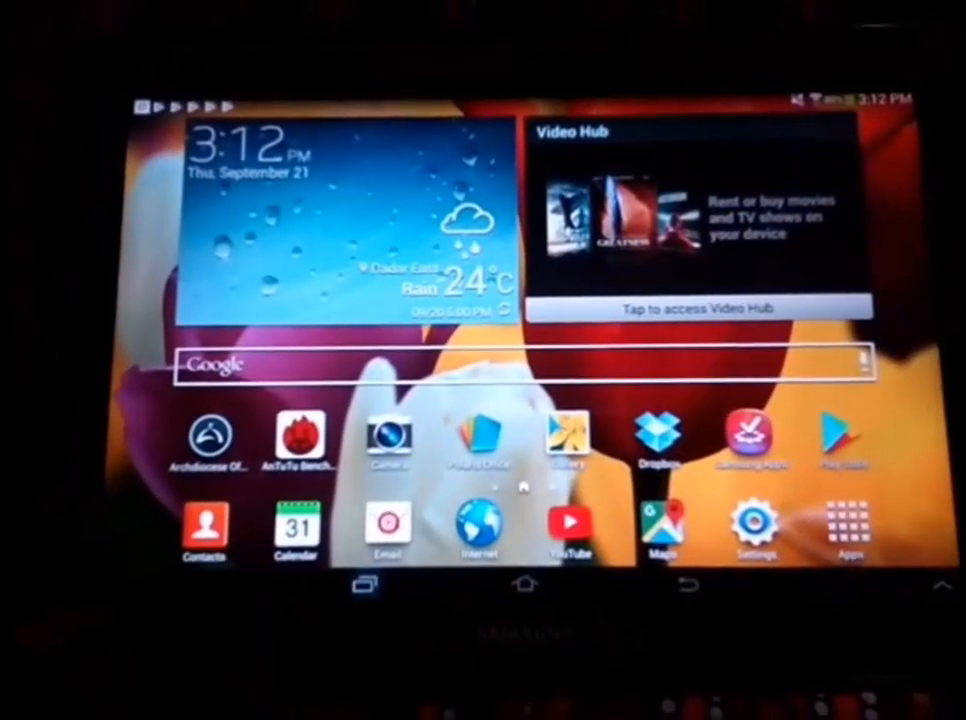
Launch AnTuTu Benchmark and run the test, reaching a total score of 10554.
click(365, 585)
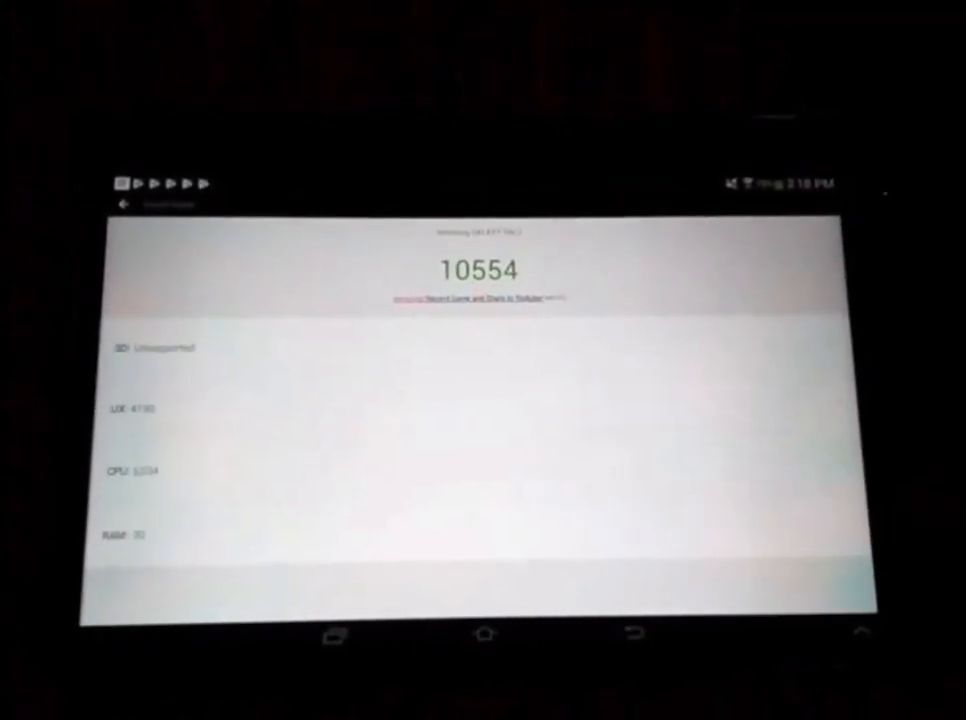
click(160, 347)
text(geek)
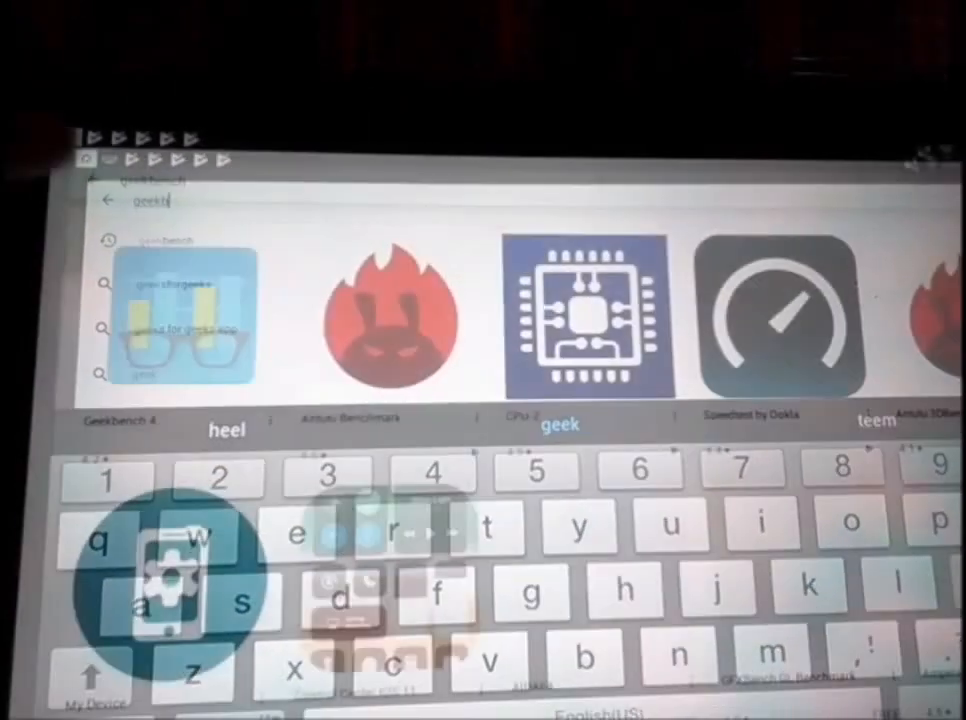
Open Geekbench 4's Play Store page, which says the device isn't compatible.
click(183, 315)
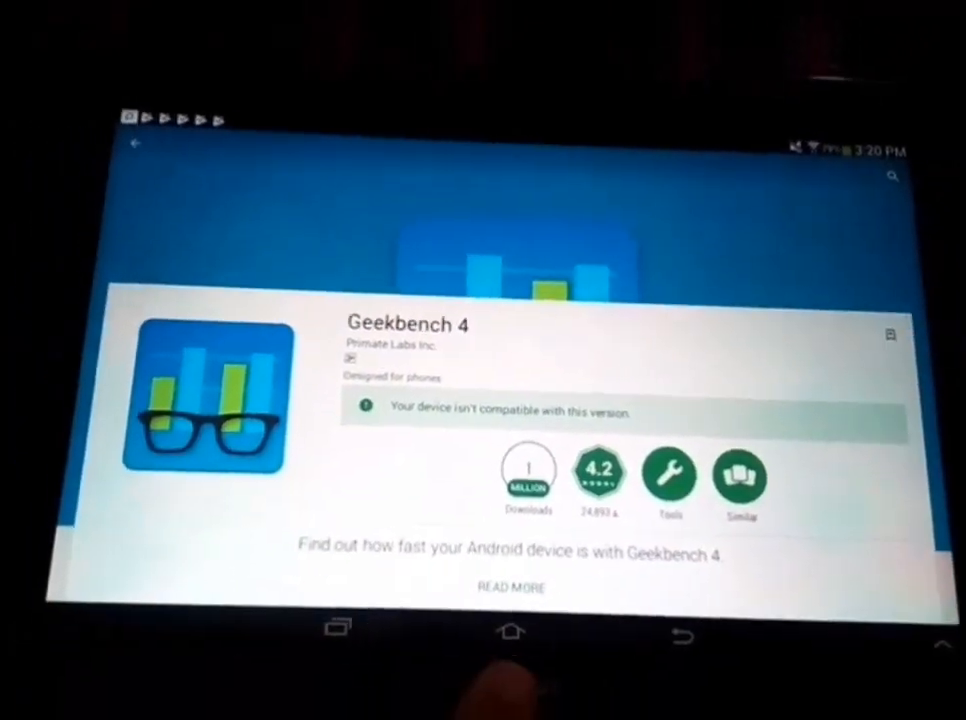
click(511, 634)
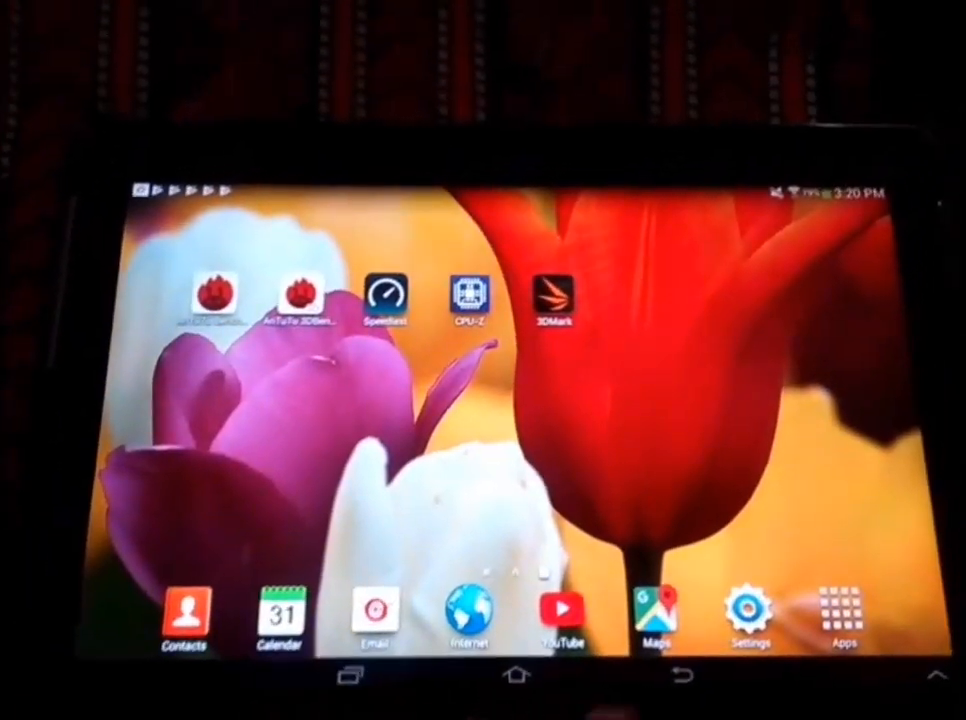